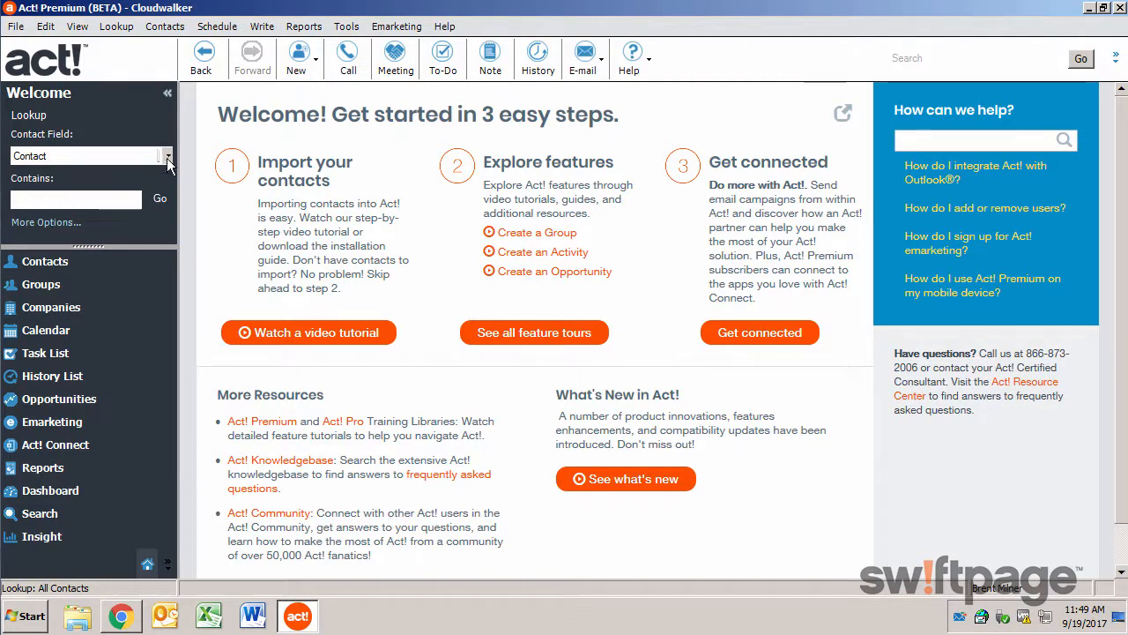
Run a lookup for contacts whose City contains Scottsdale, returning 21 matches
{"action": "left_click", "coordinate": [166, 155]}
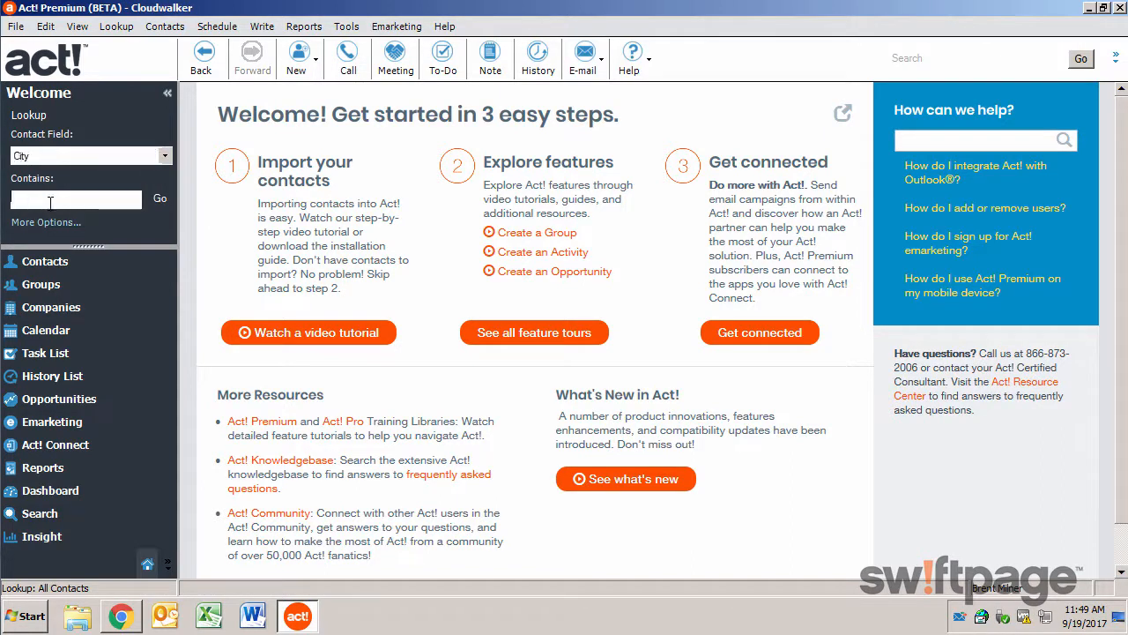
{"action": "type", "text": "Scottsdale"}
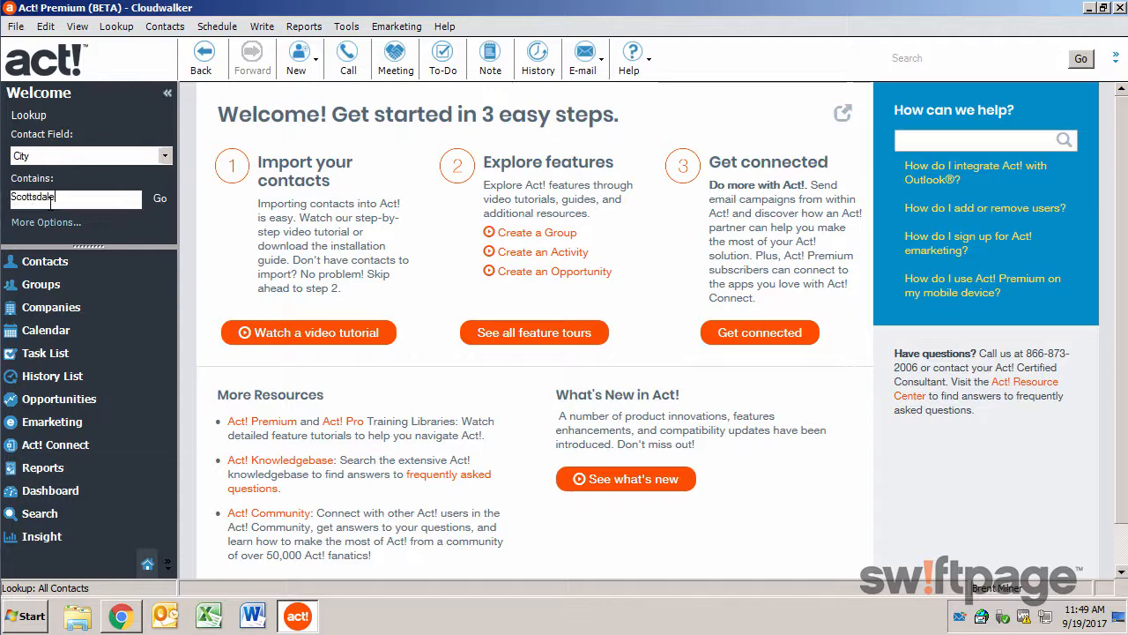
{"action": "left_click", "coordinate": [158, 198]}
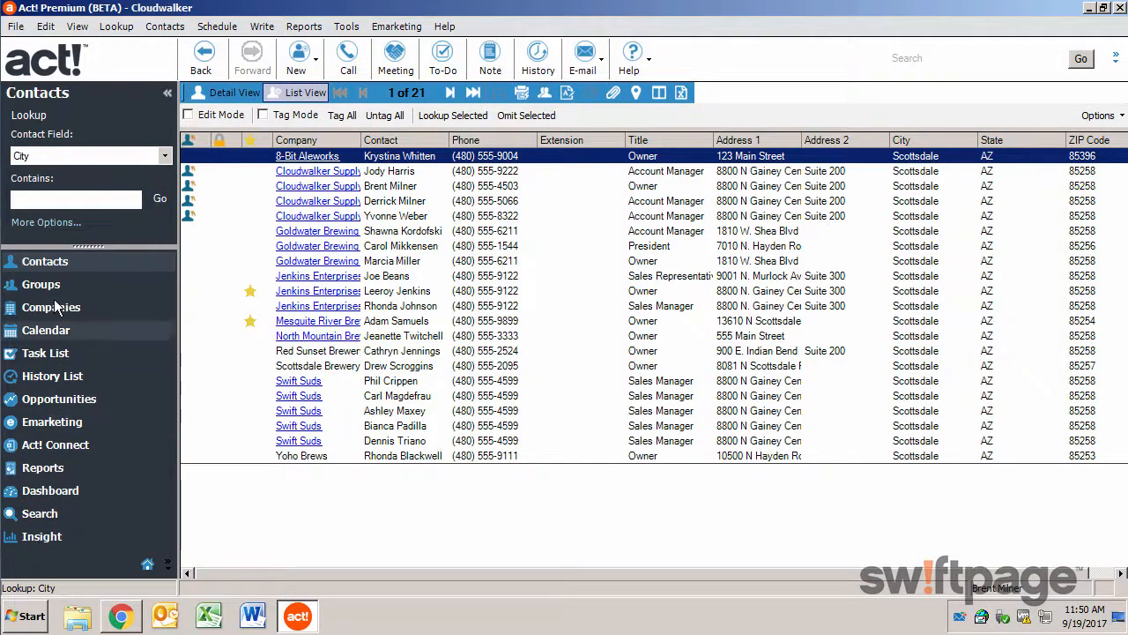
Narrow the current lookup by ID/Status containing Customer, leaving 5 contacts
{"action": "left_click", "coordinate": [46, 222]}
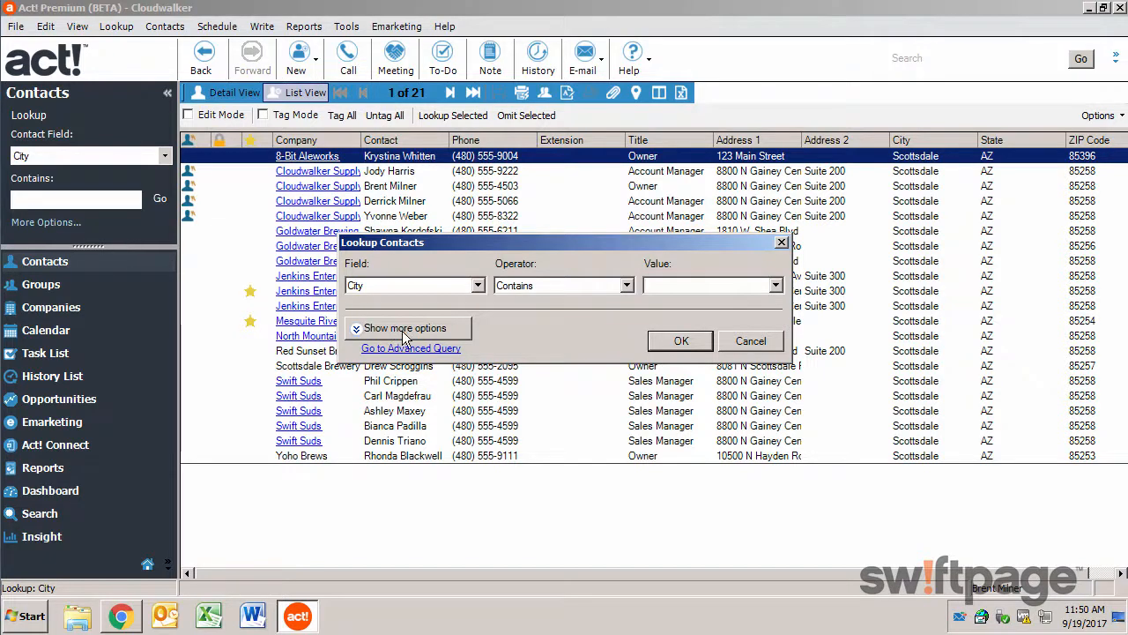
{"action": "left_click", "coordinate": [406, 328]}
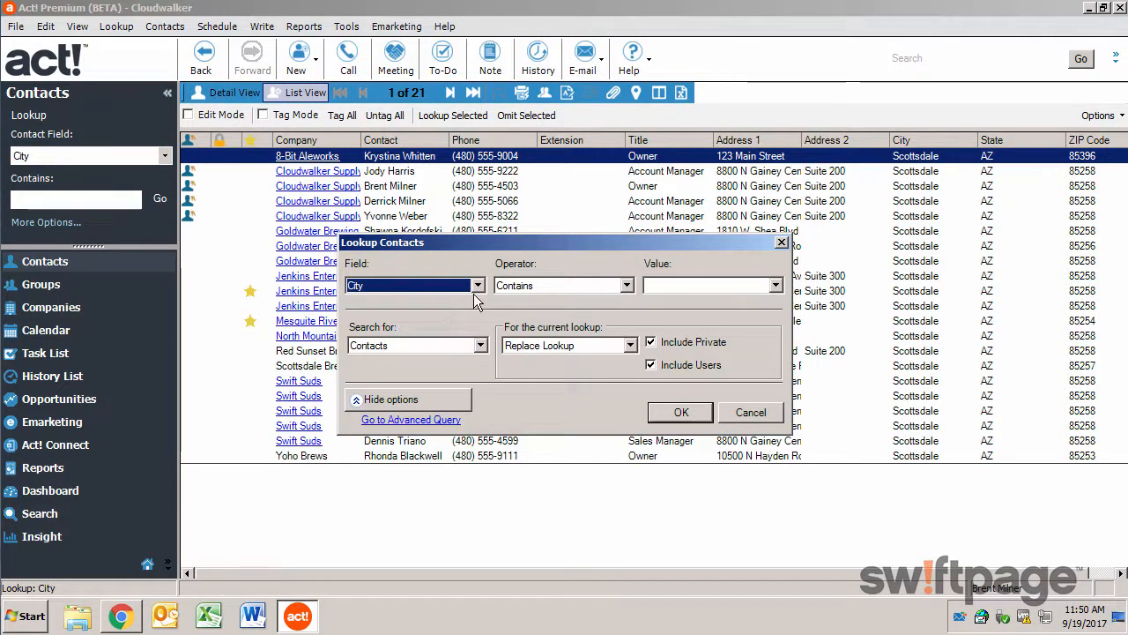
{"action": "left_click", "coordinate": [478, 285]}
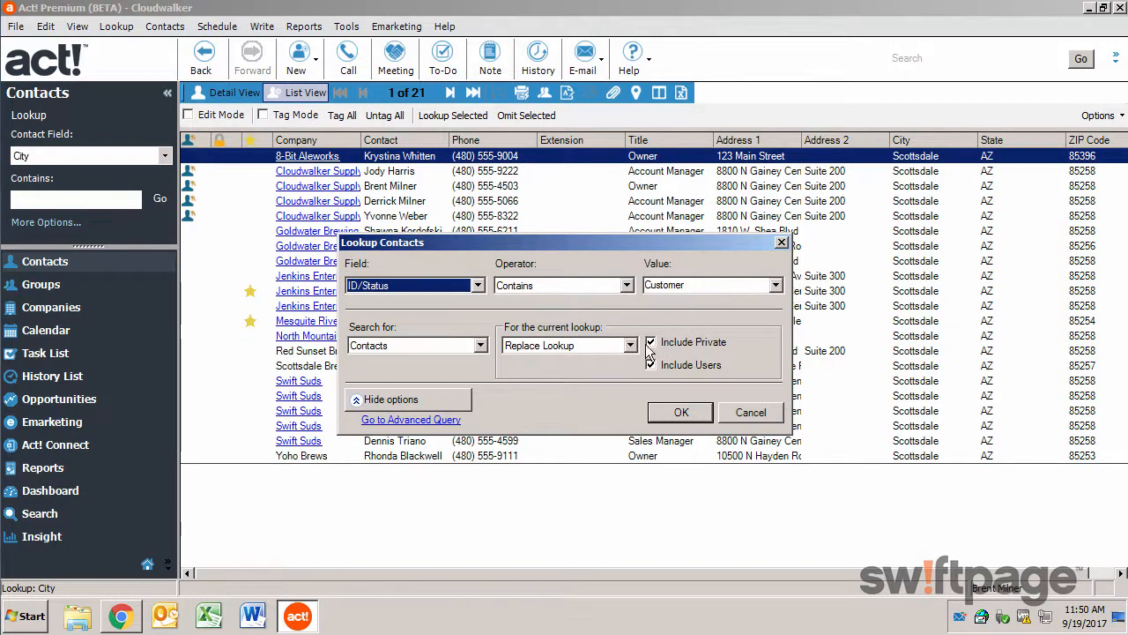
{"action": "left_click", "coordinate": [629, 344]}
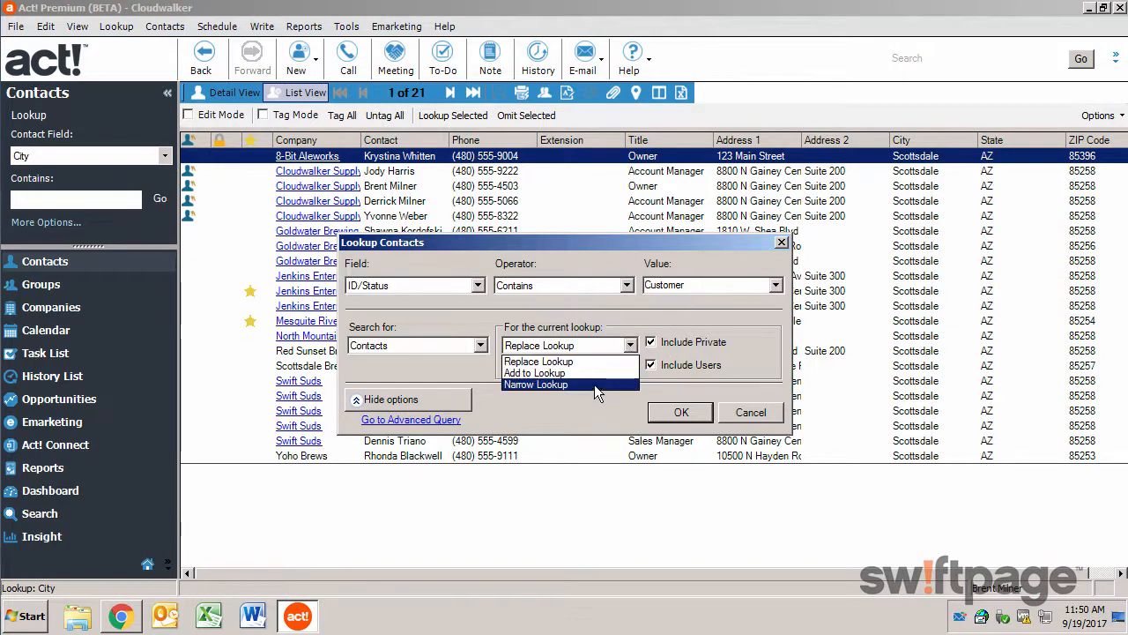
{"action": "left_click", "coordinate": [536, 385]}
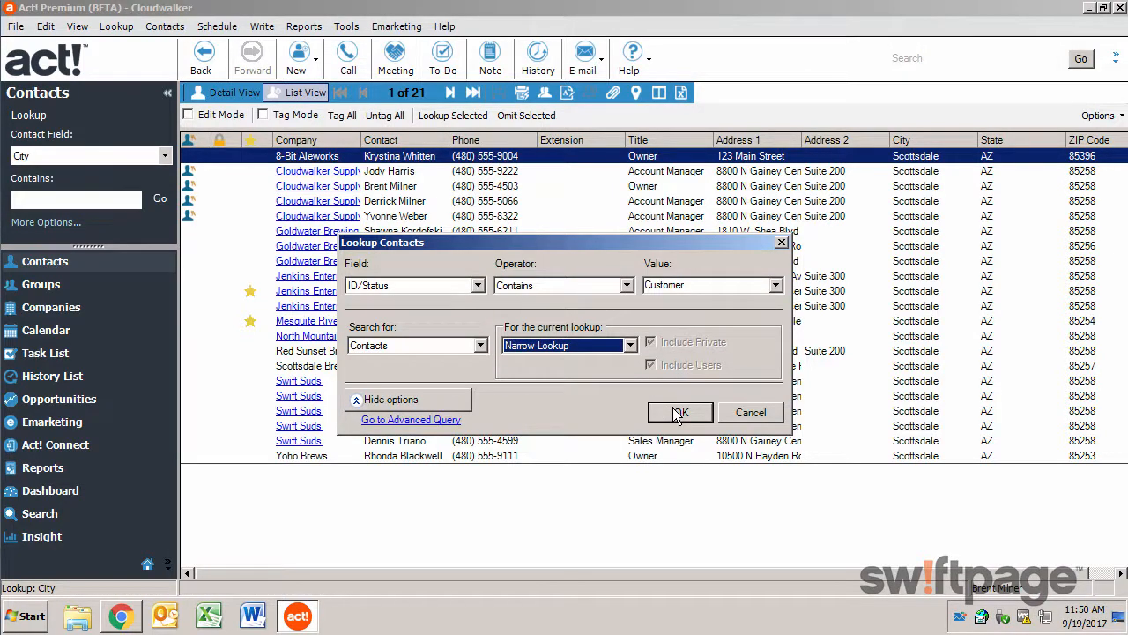
{"action": "left_click", "coordinate": [680, 413]}
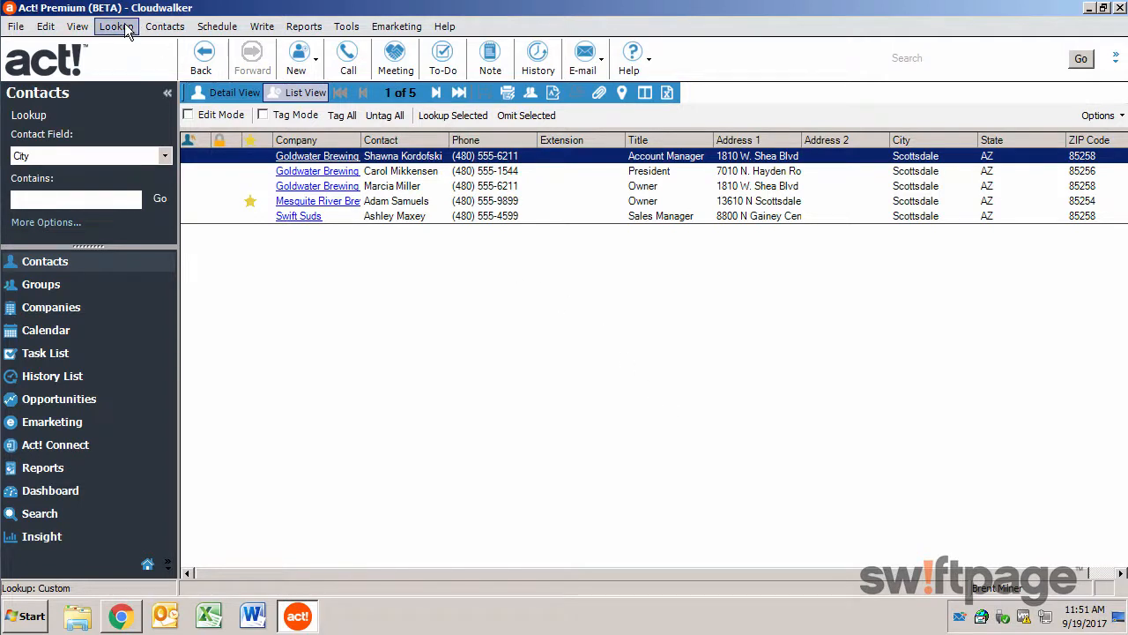
Start a new Advanced Query from the Lookup menu and begin a City Contains condition
{"action": "left_click", "coordinate": [117, 26]}
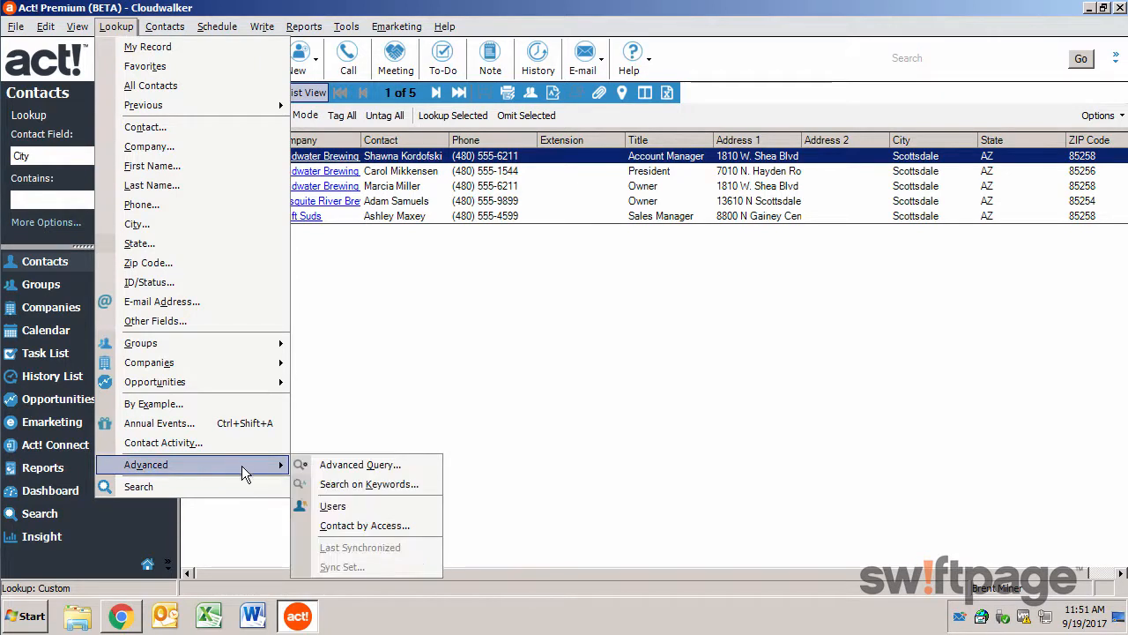
{"action": "left_click", "coordinate": [360, 466]}
{"action": "type", "text": "Sco"}
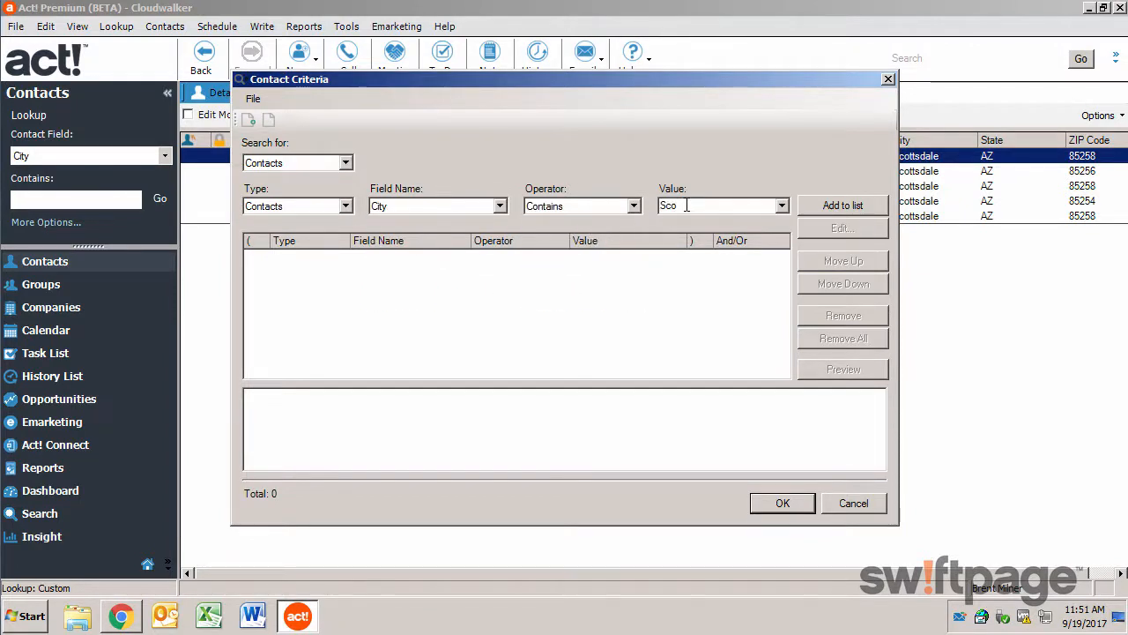
Add City contains Scottsdale and ID/Status contains Customer to the query criteria
{"action": "left_click", "coordinate": [843, 205]}
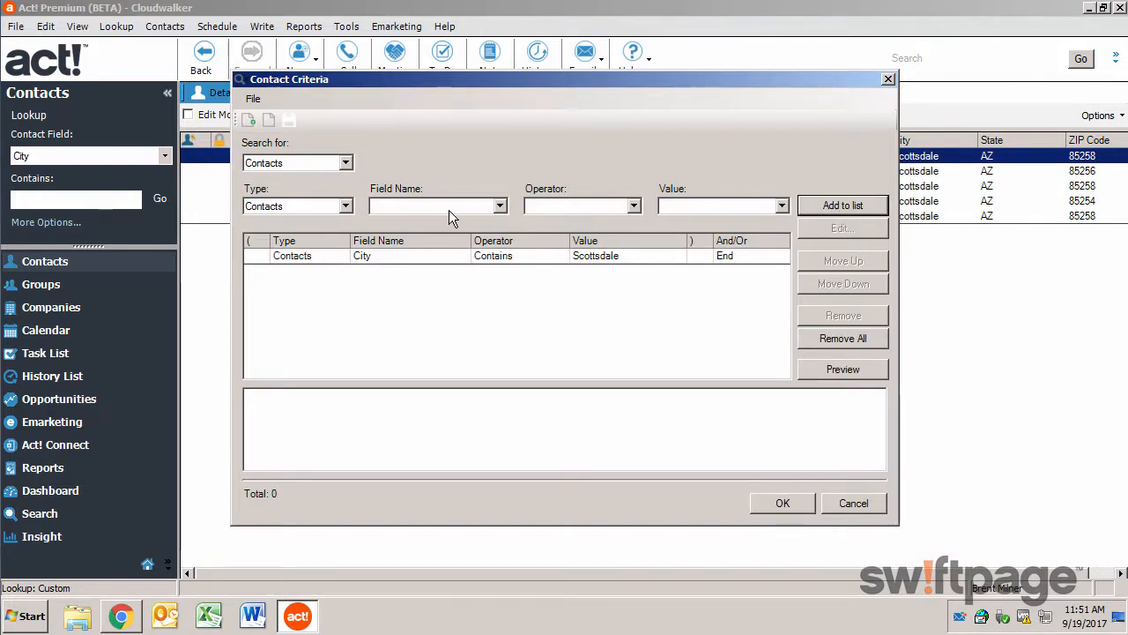
{"action": "left_click", "coordinate": [500, 204]}
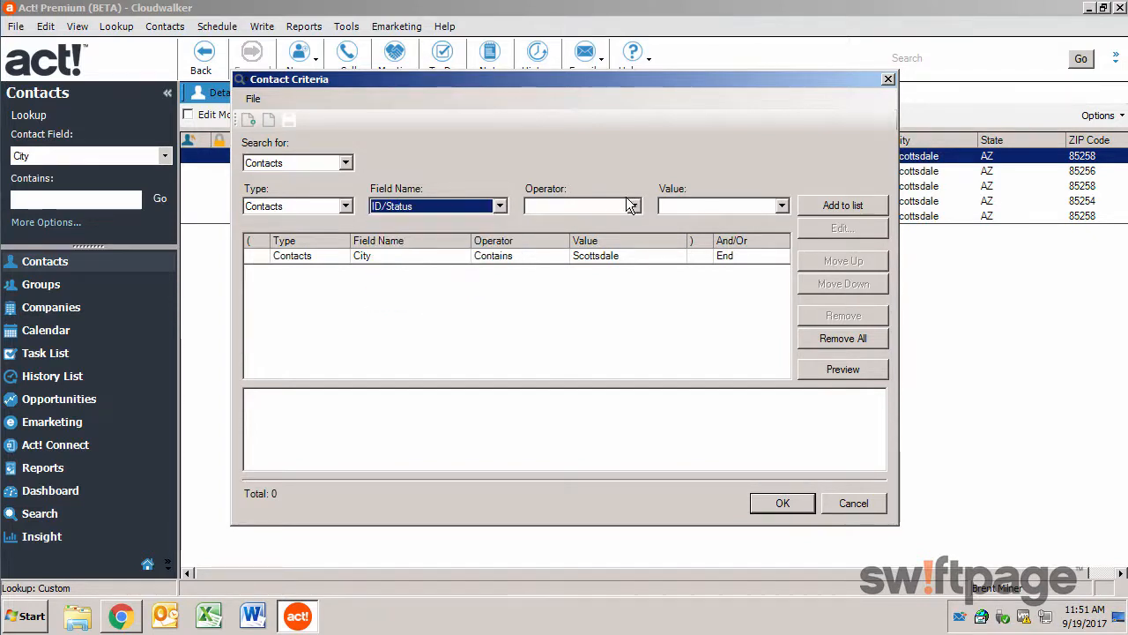
{"action": "type", "text": "Cu"}
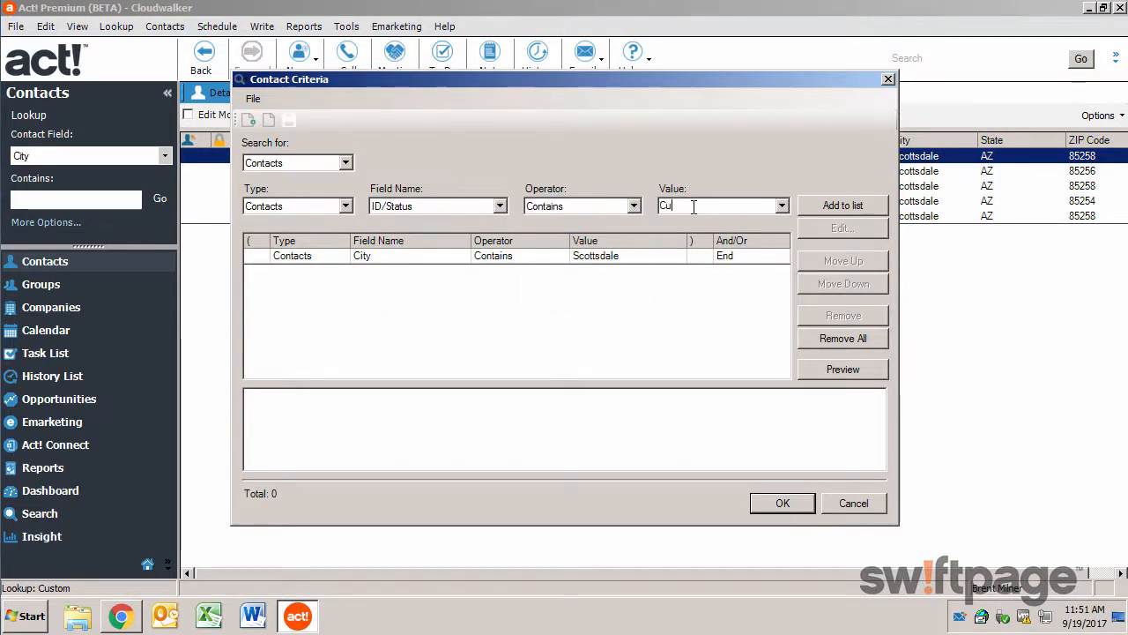
{"action": "left_click", "coordinate": [843, 204]}
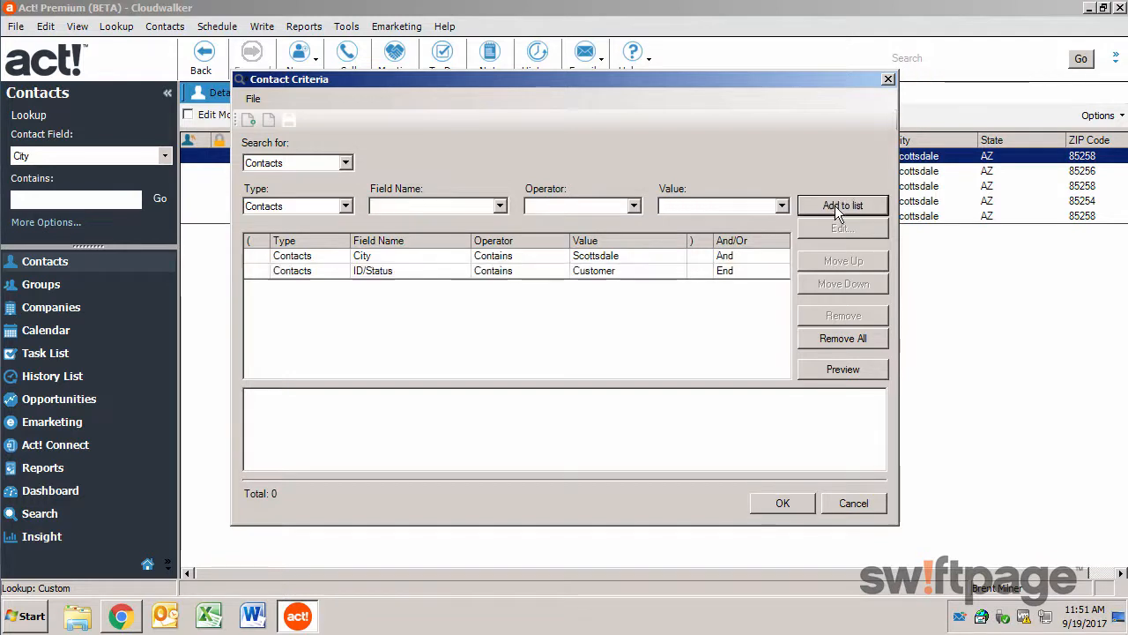
{"action": "mouse_move", "coordinate": [671, 268]}
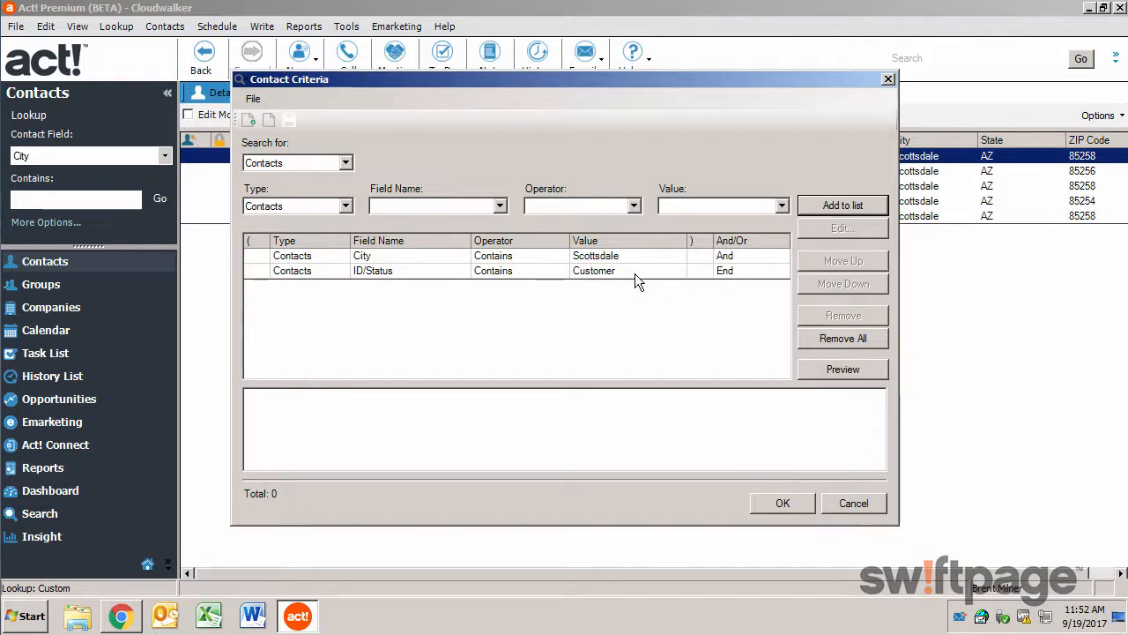
Preview and run the combined query, leaving 5 matching contacts
{"action": "left_click", "coordinate": [842, 368]}
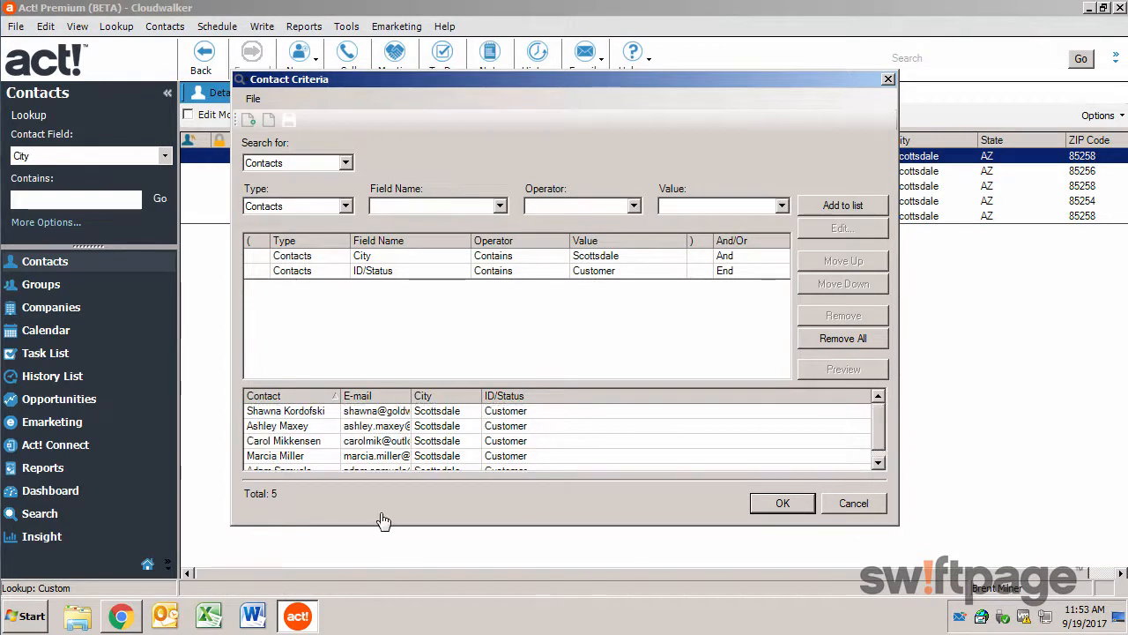
{"action": "mouse_move", "coordinate": [293, 131]}
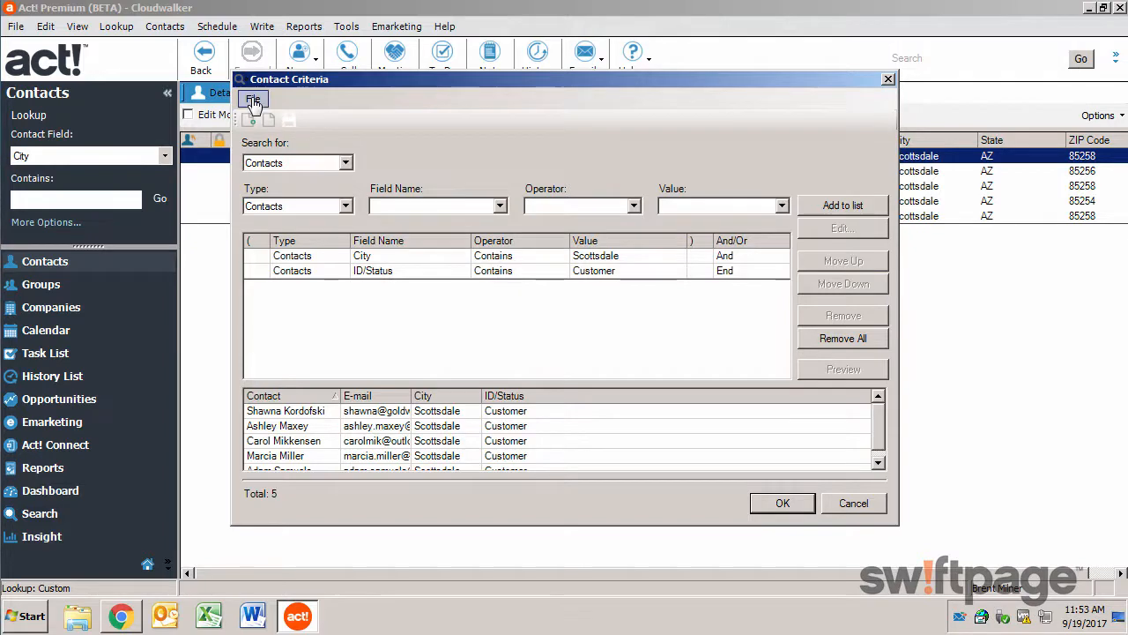
{"action": "left_click", "coordinate": [254, 99]}
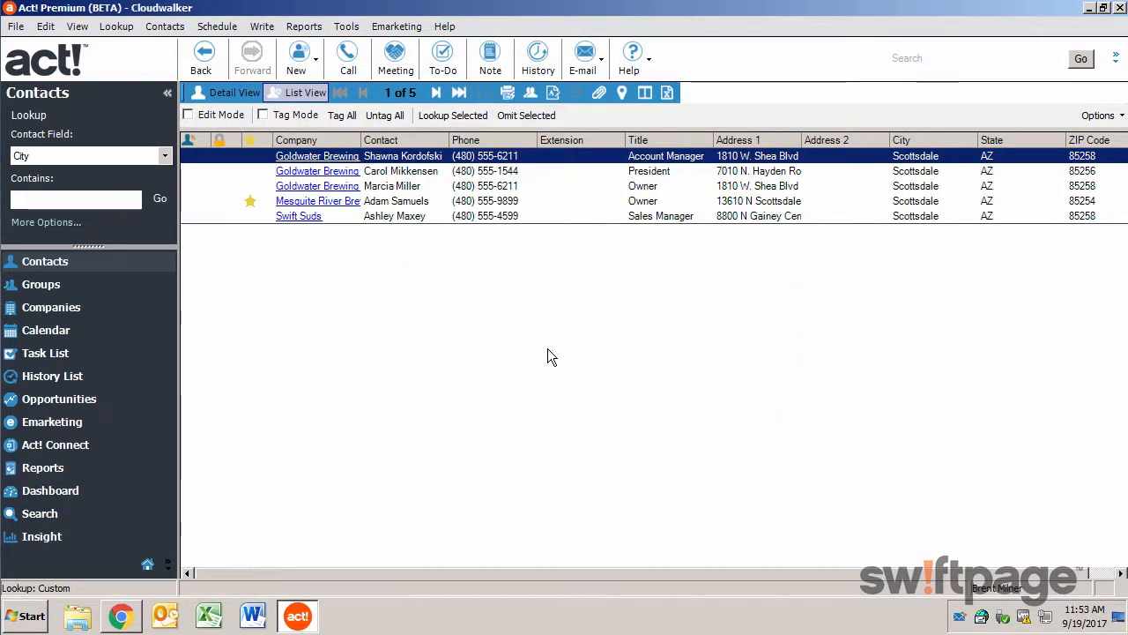
{"action": "mouse_move", "coordinate": [878, 134]}
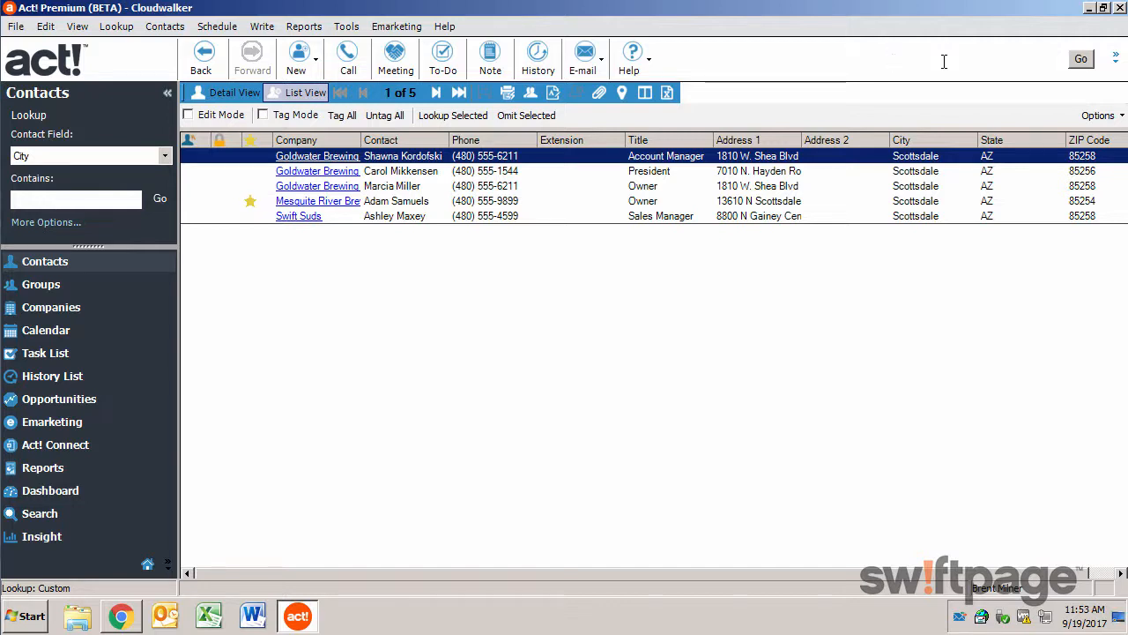
Search the whole database for 'lunch' from the toolbar Search box
{"action": "left_click", "coordinate": [969, 60]}
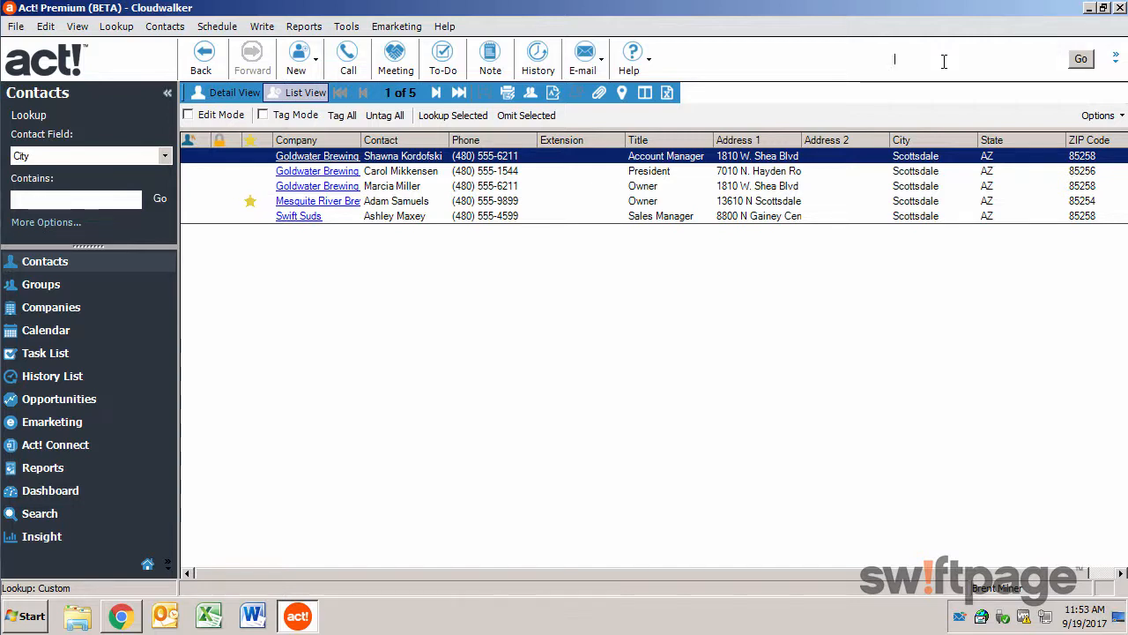
{"action": "type", "text": "lund"}
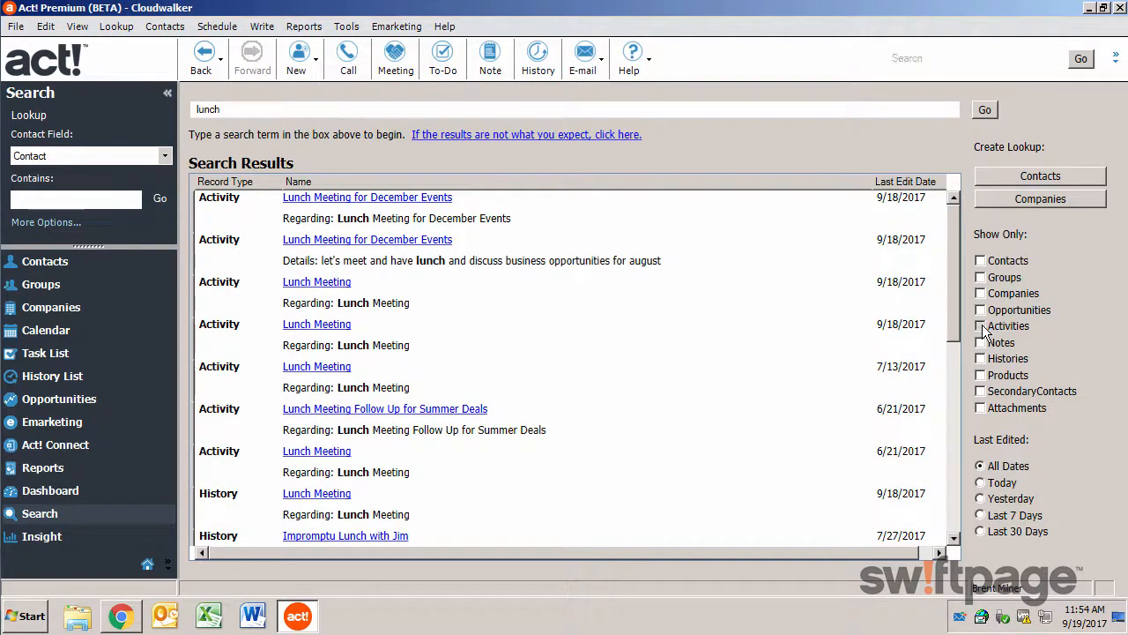
Show only Activities last edited in the Last 7 Days, leaving four results
{"action": "left_click", "coordinate": [981, 325]}
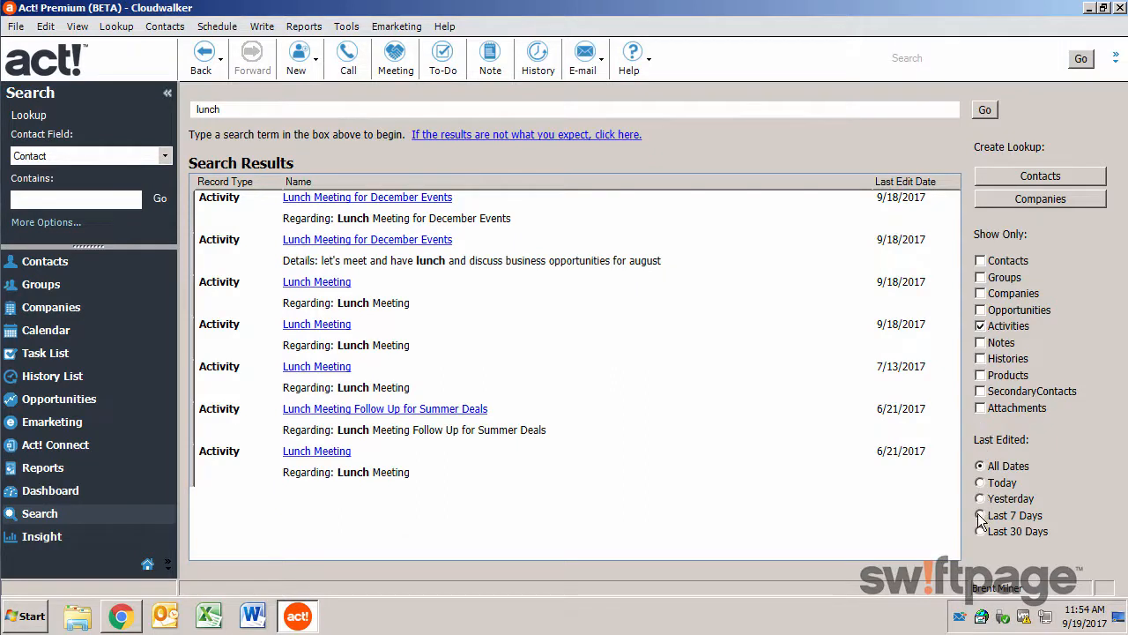
{"action": "left_click", "coordinate": [980, 515]}
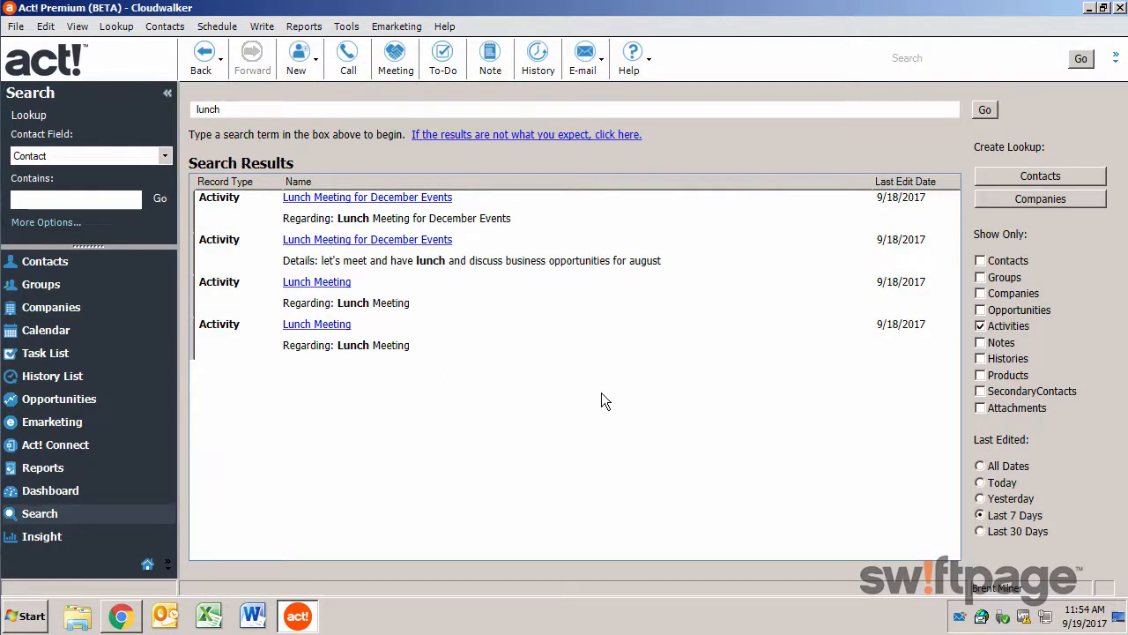